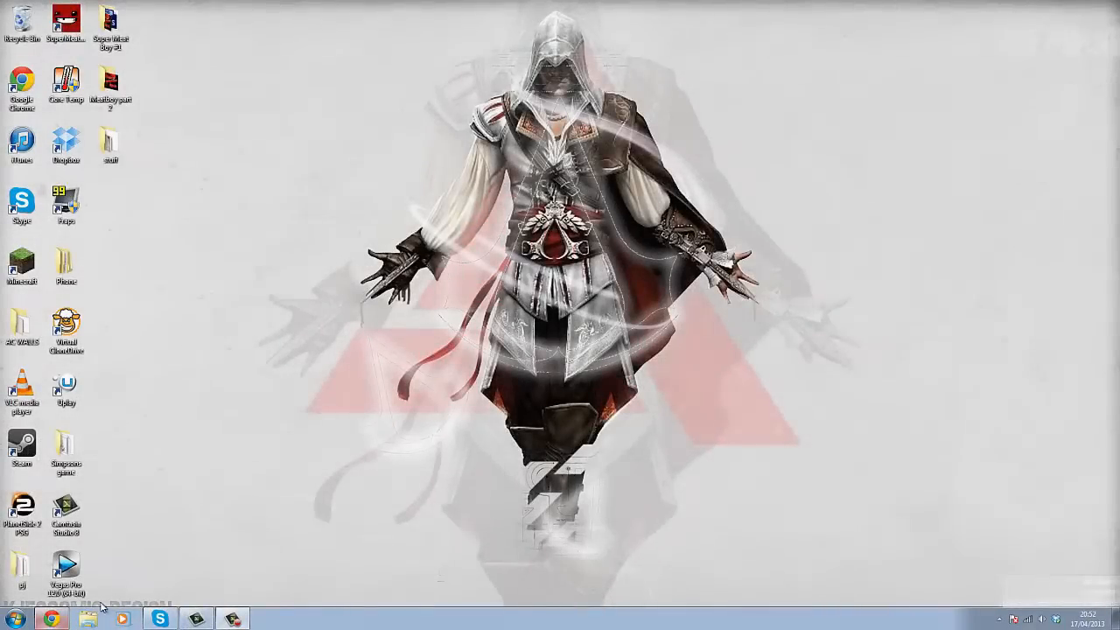
pyautogui.moveTo(329, 411)
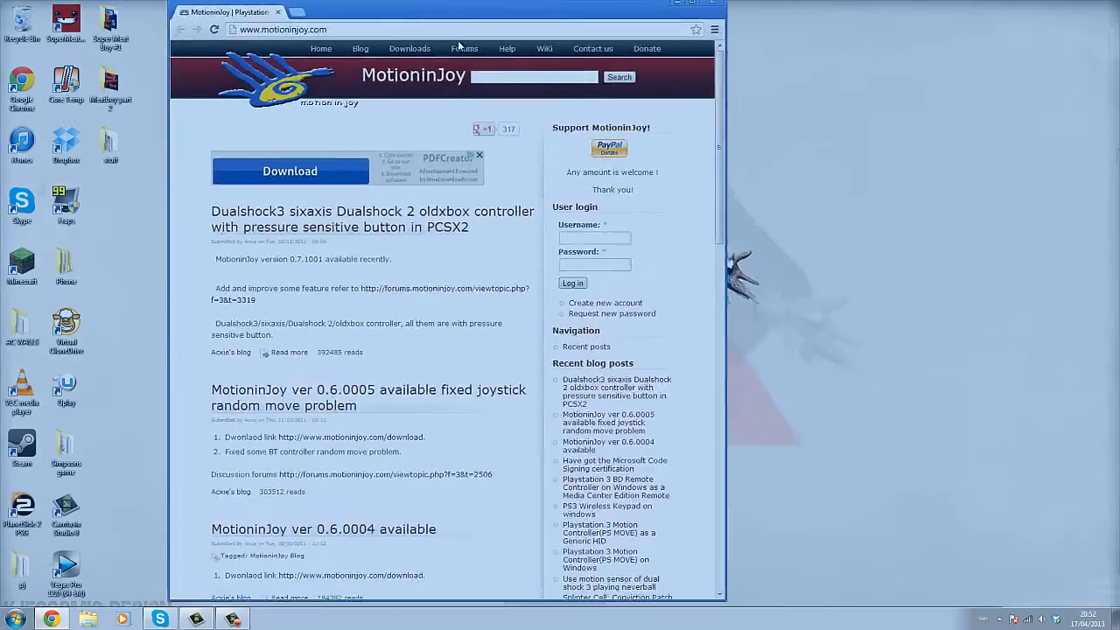
# - Drag the Chrome window showing motioninjoy.com to the centre of the desktop
pyautogui.moveTo(455, 11); pyautogui.dragTo(514, 59)
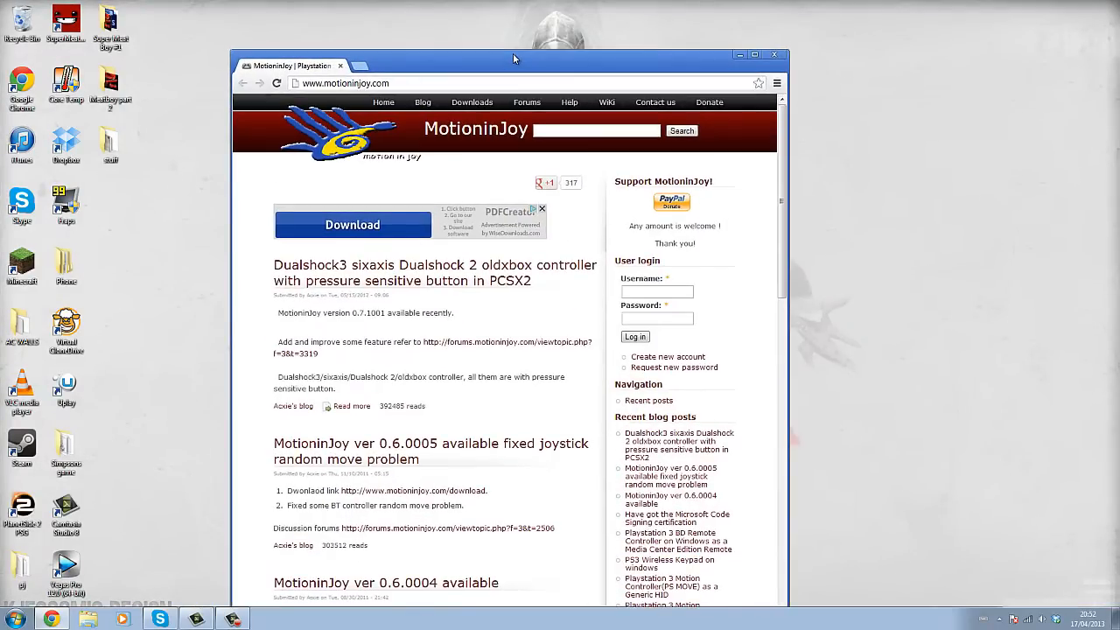
pyautogui.moveTo(515, 60); pyautogui.dragTo(515, 55)
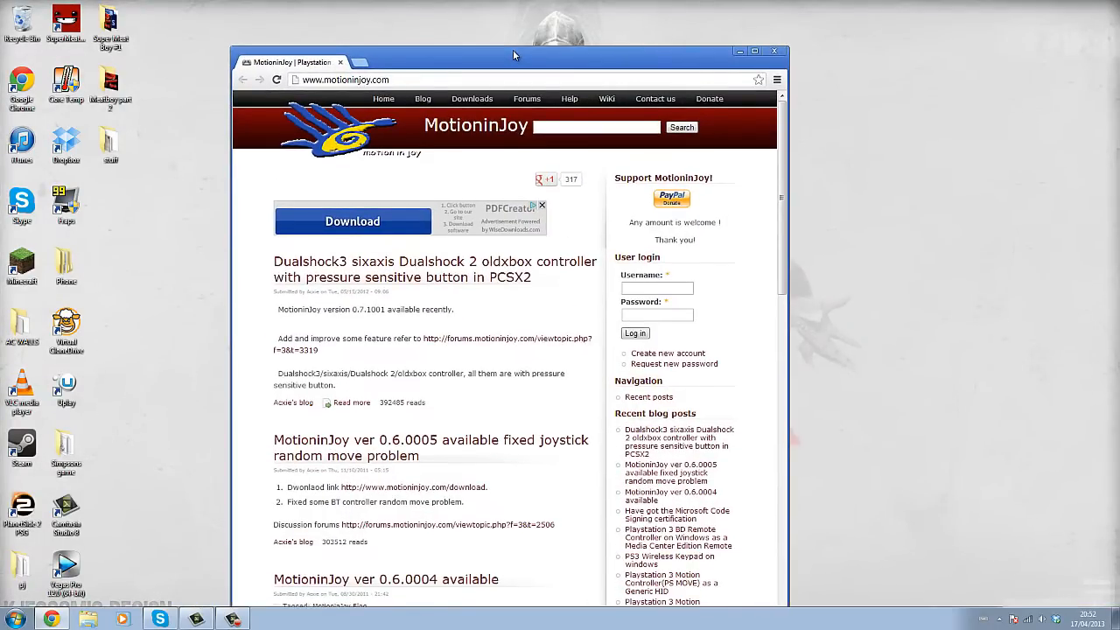
pyautogui.moveTo(511, 55); pyautogui.dragTo(567, 17)
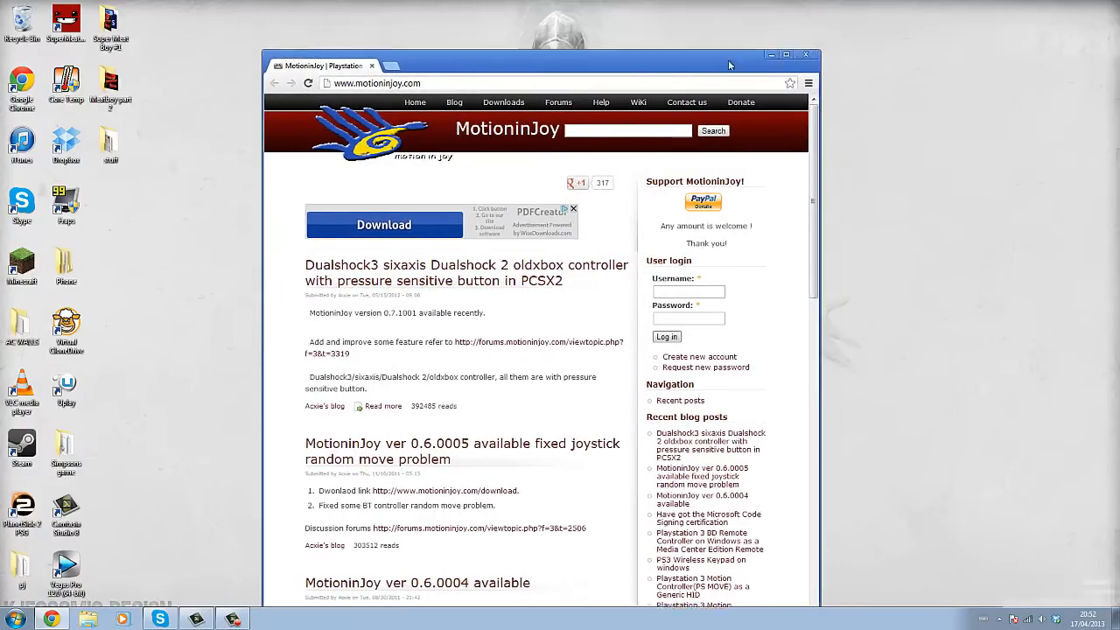
# - Maximize Chrome, reach the ver 0.6.0005 release post and follow its driver download link
pyautogui.click(784, 54)
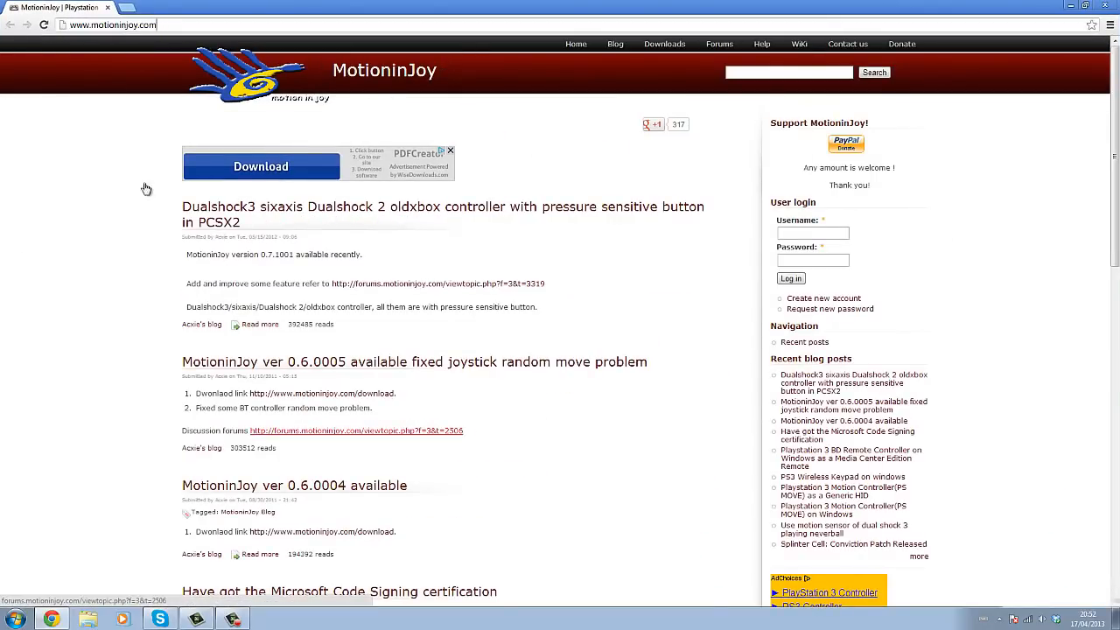
pyautogui.moveTo(549, 390)
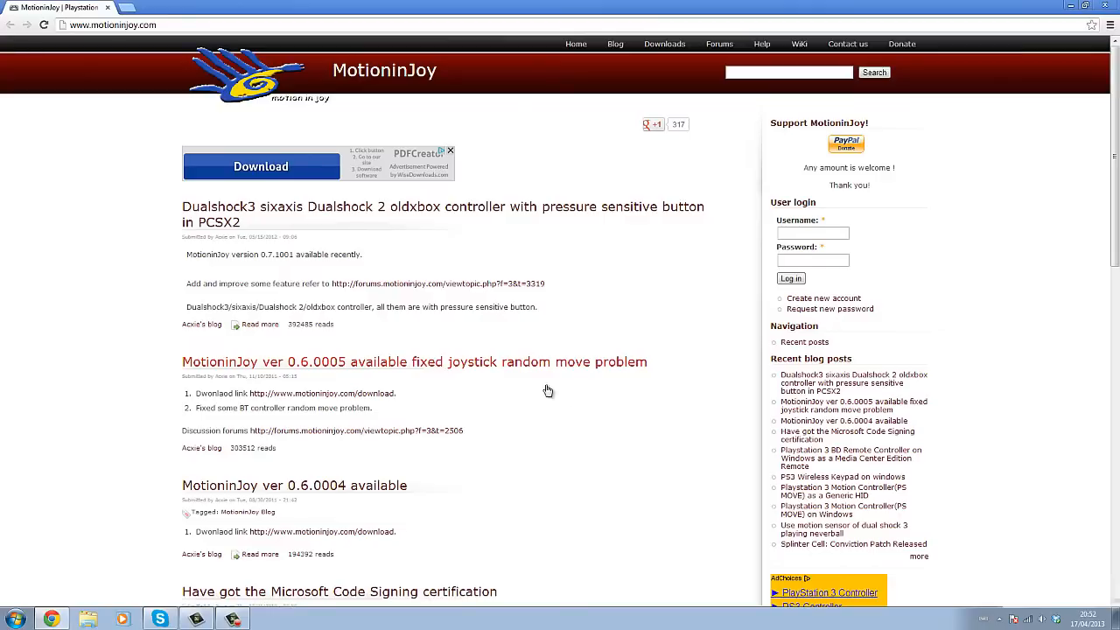
pyautogui.moveTo(420, 381)
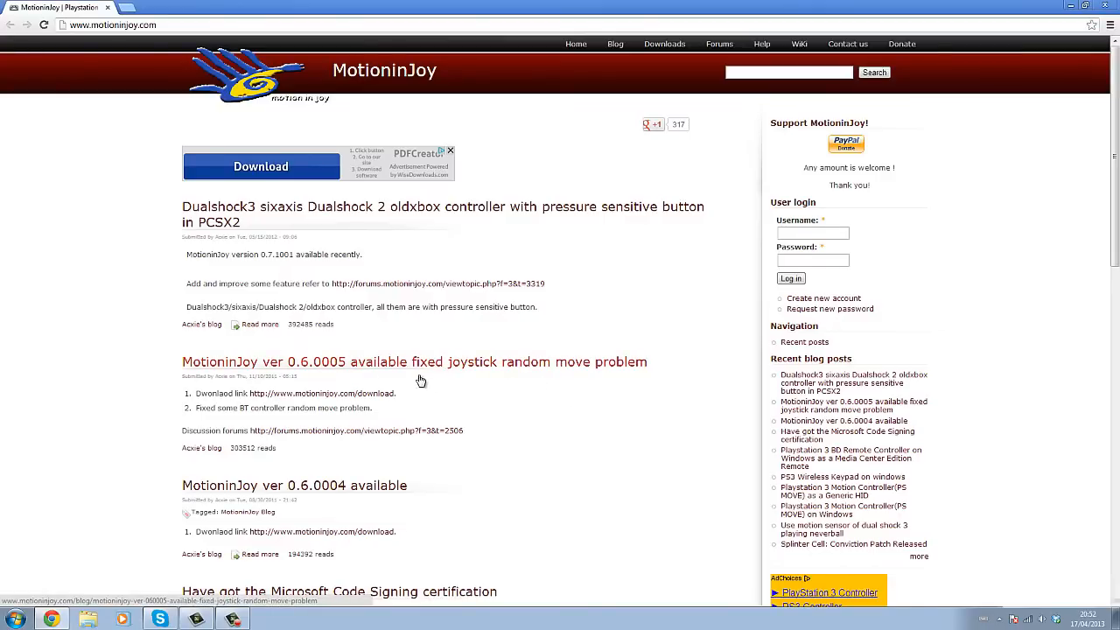
pyautogui.moveTo(350, 375)
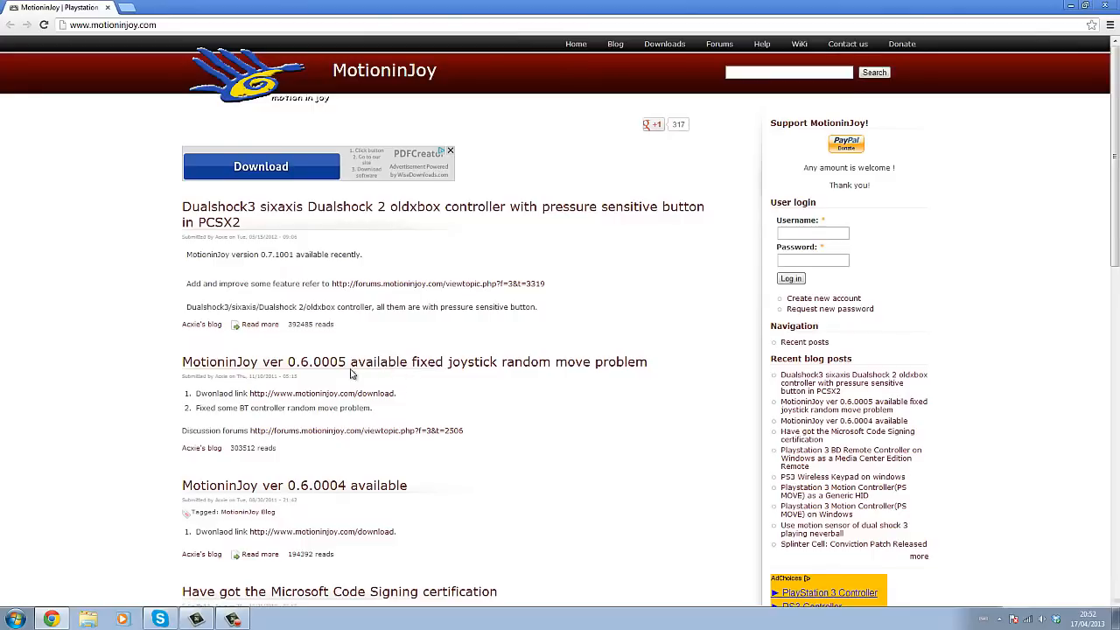
pyautogui.moveTo(353, 360)
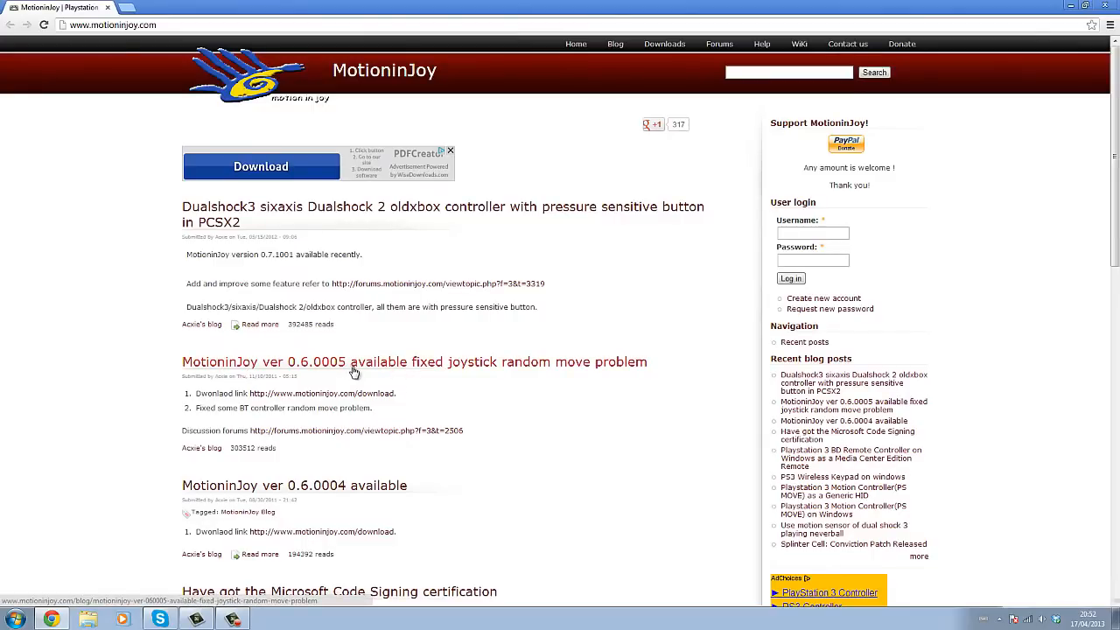
pyautogui.moveTo(369, 365)
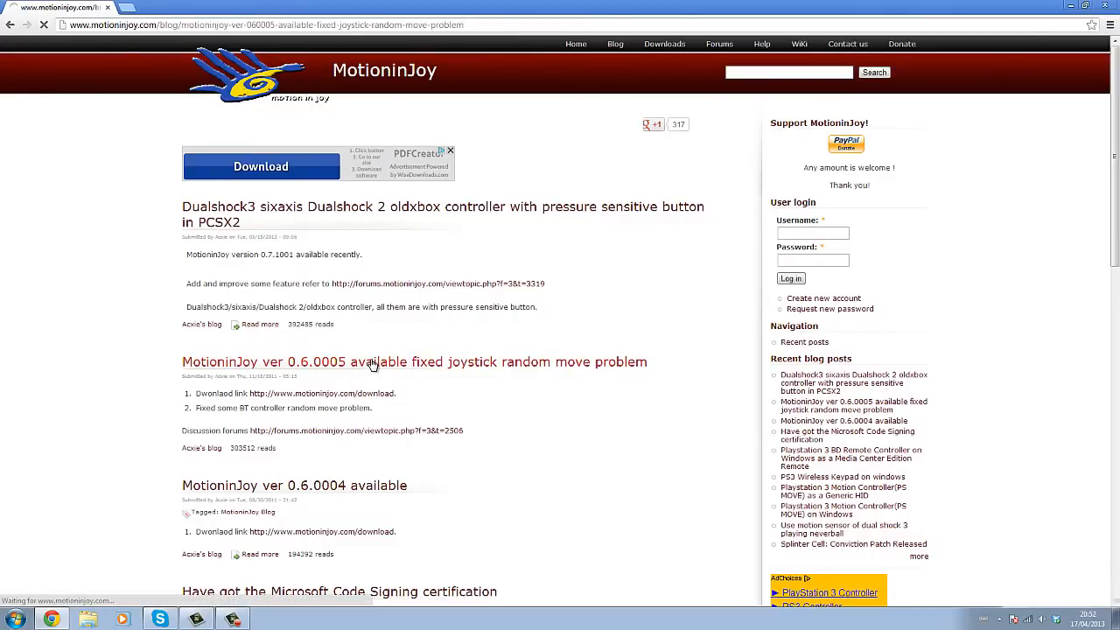
pyautogui.click(413, 361)
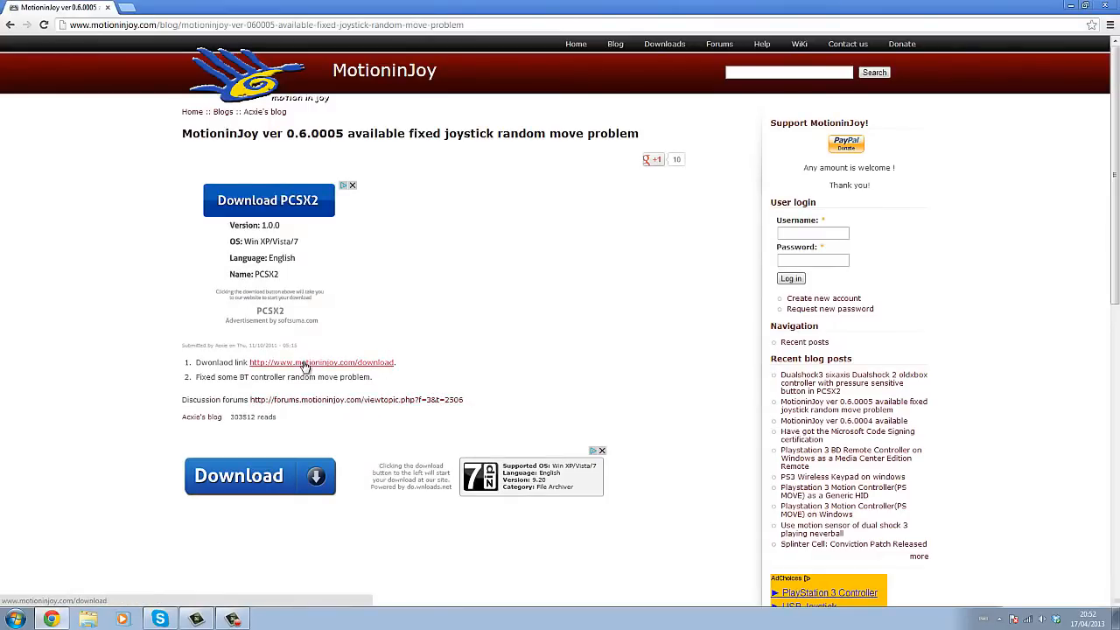
pyautogui.click(322, 362)
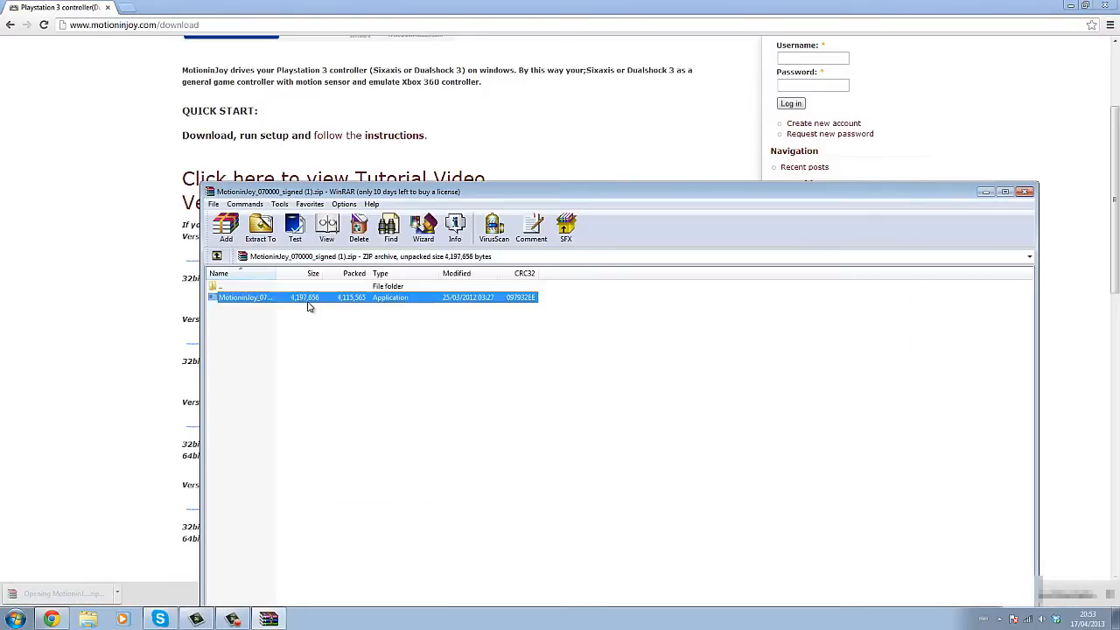
# - Run the MotionJoy installer application from the downloaded zip archive in WinRAR
pyautogui.doubleClick(245, 297)
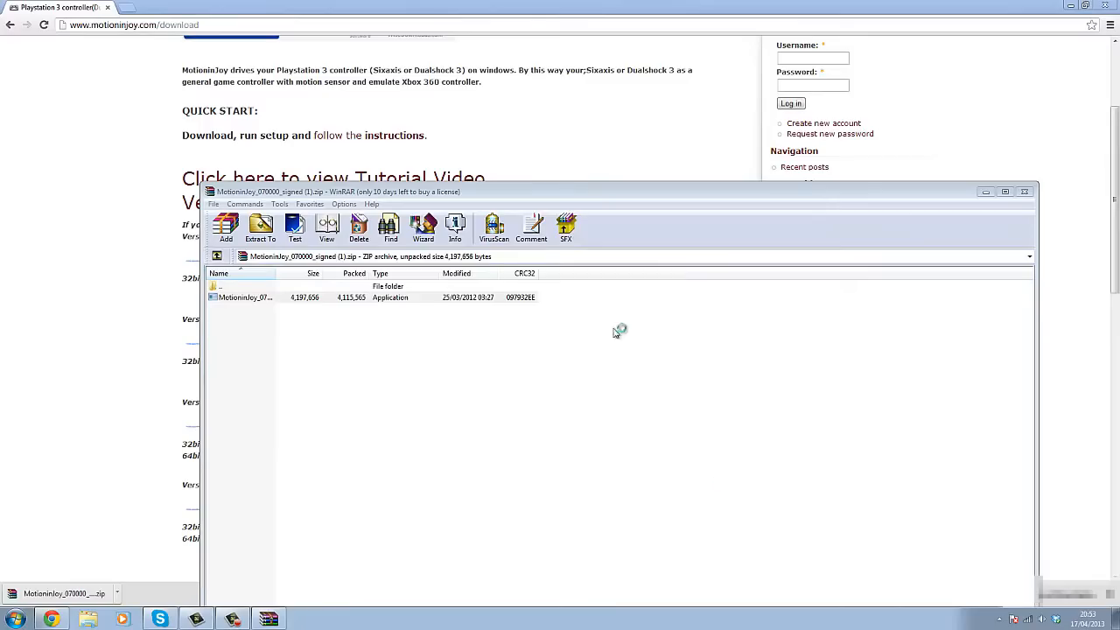
pyautogui.doubleClick(245, 297)
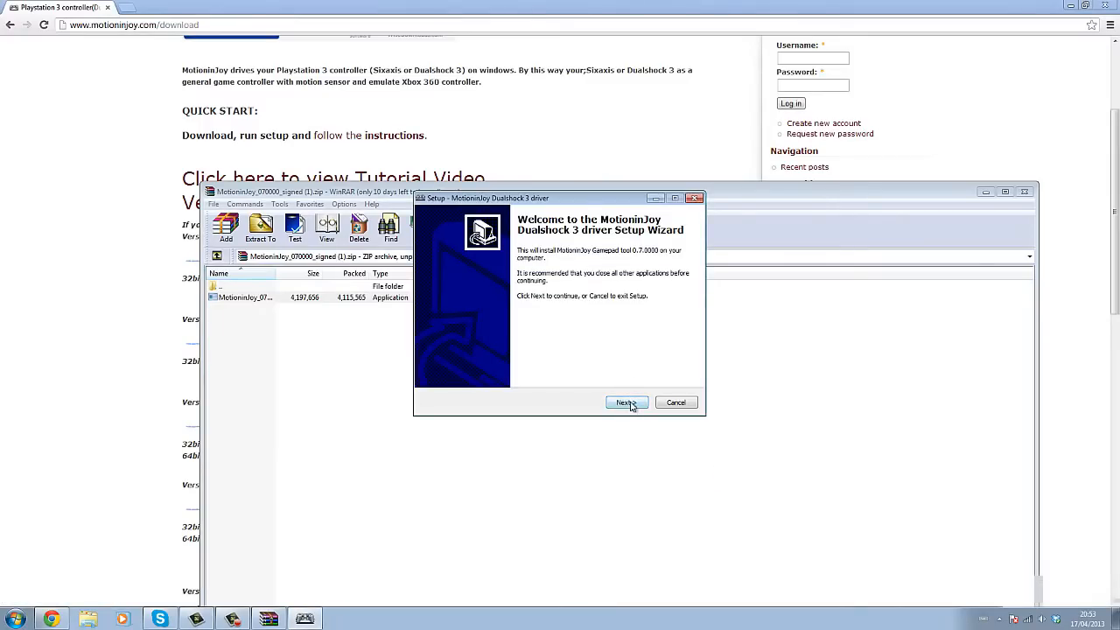
# - Install the DualShock 3 driver with default folder, Start Menu and icons, then finish launching DS3_tool
pyautogui.click(625, 402)
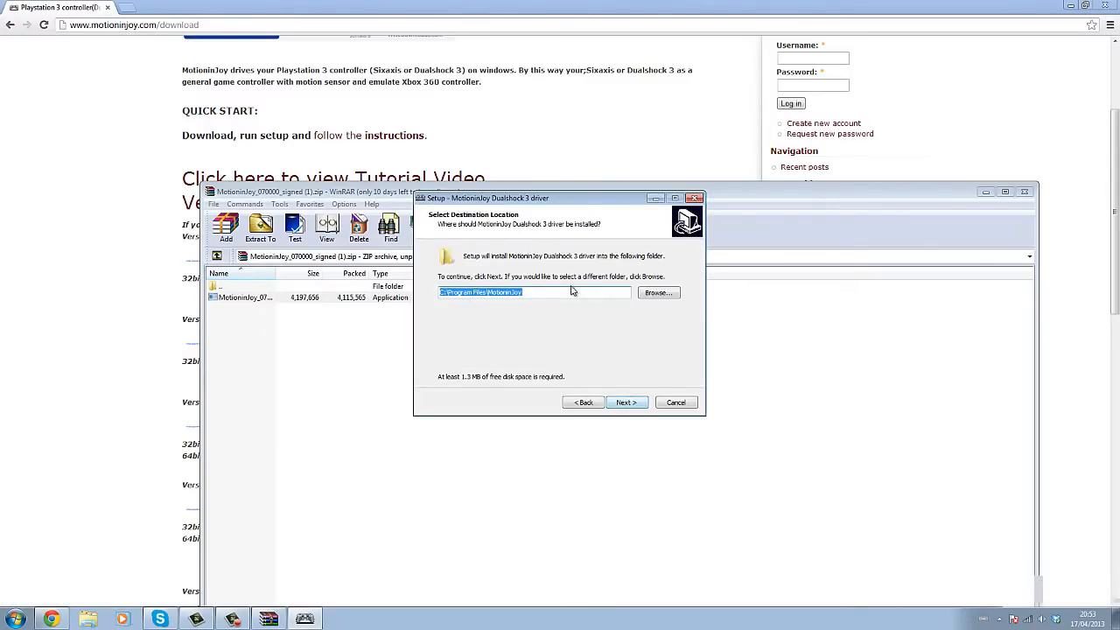
pyautogui.click(627, 401)
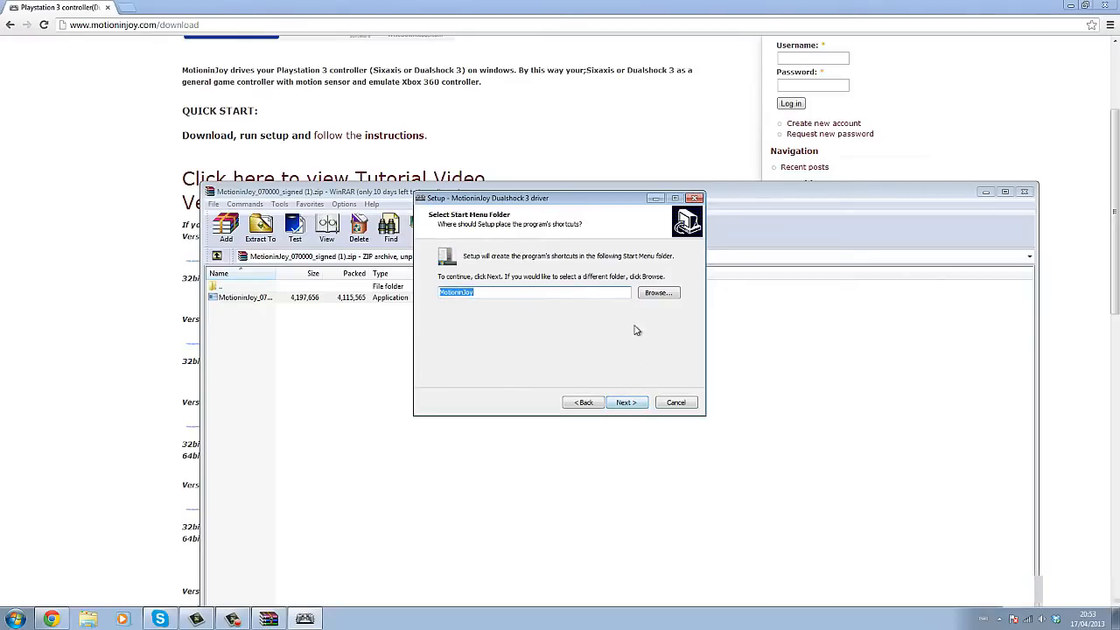
pyautogui.click(627, 401)
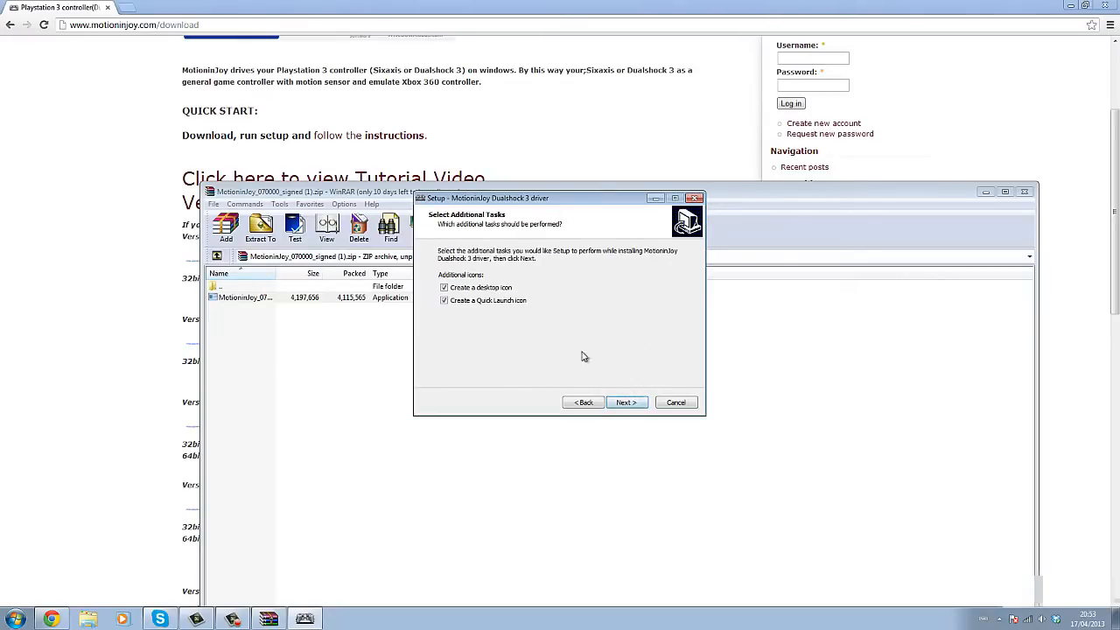
pyautogui.click(627, 402)
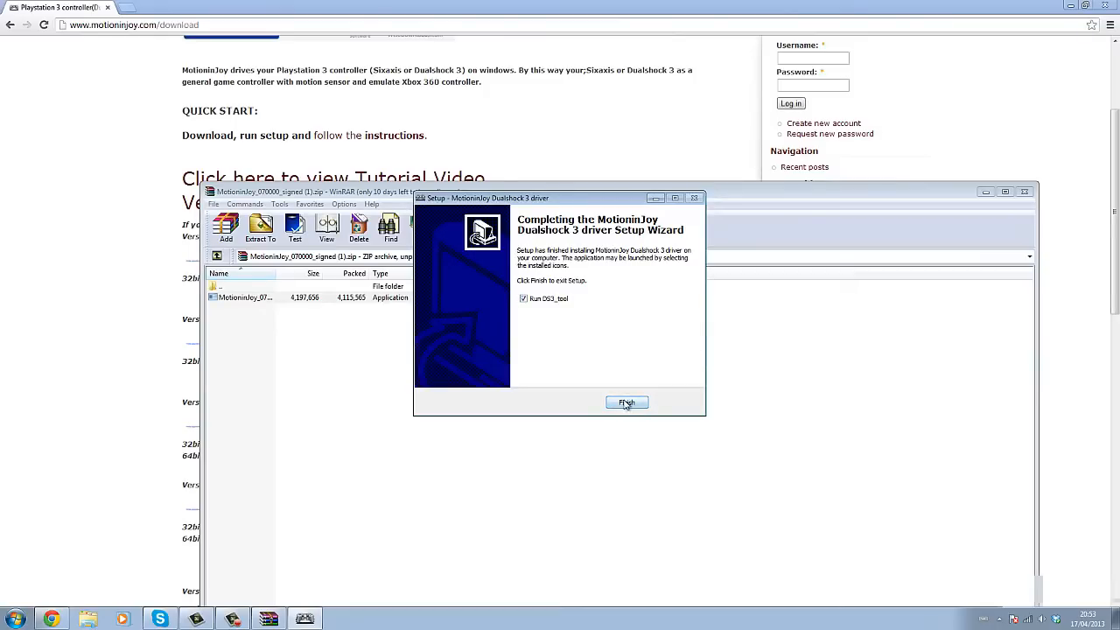
pyautogui.click(627, 402)
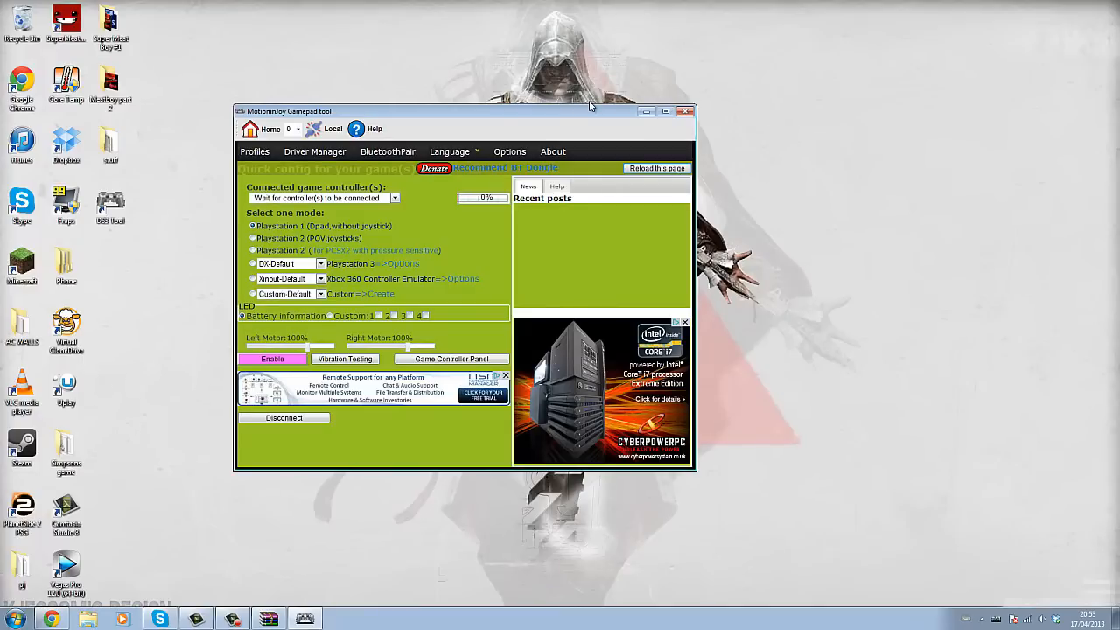
pyautogui.moveTo(759, 126)
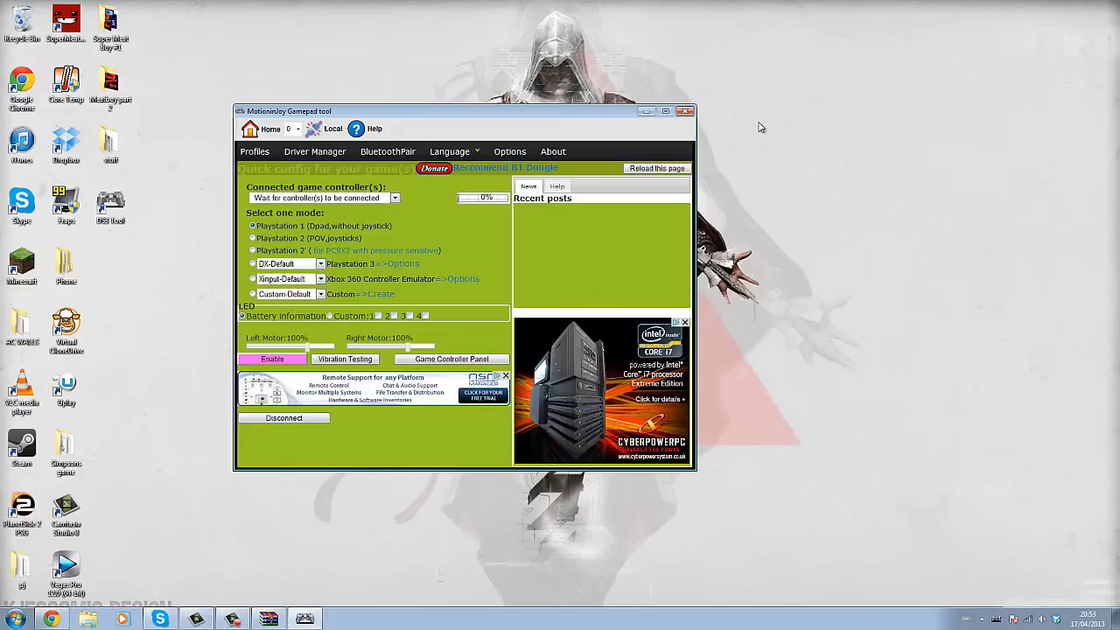
pyautogui.moveTo(721, 158)
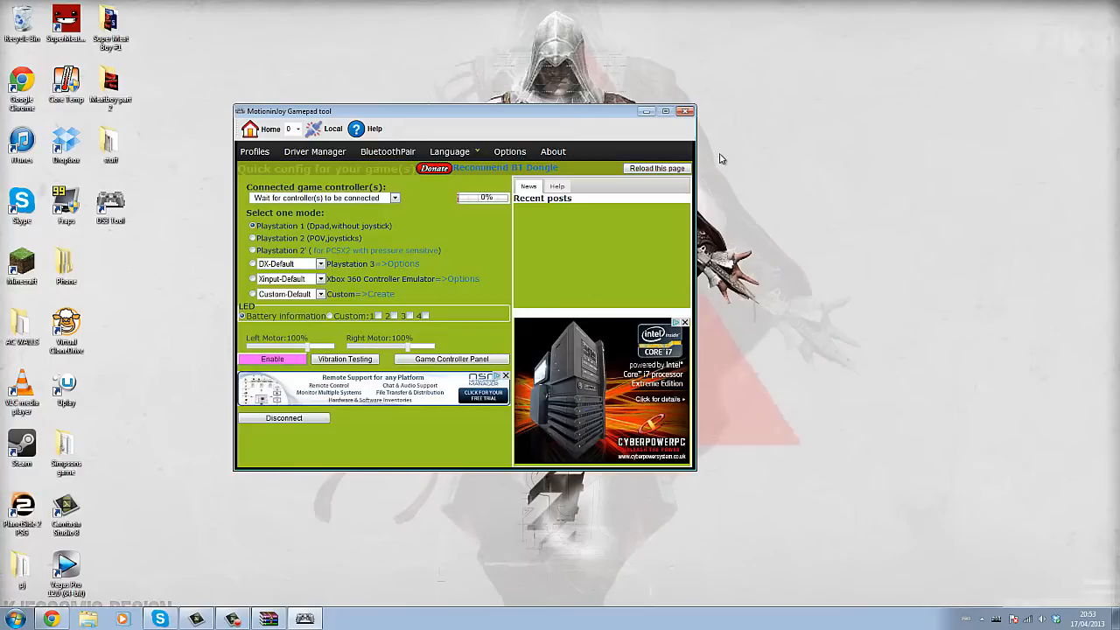
pyautogui.moveTo(786, 151)
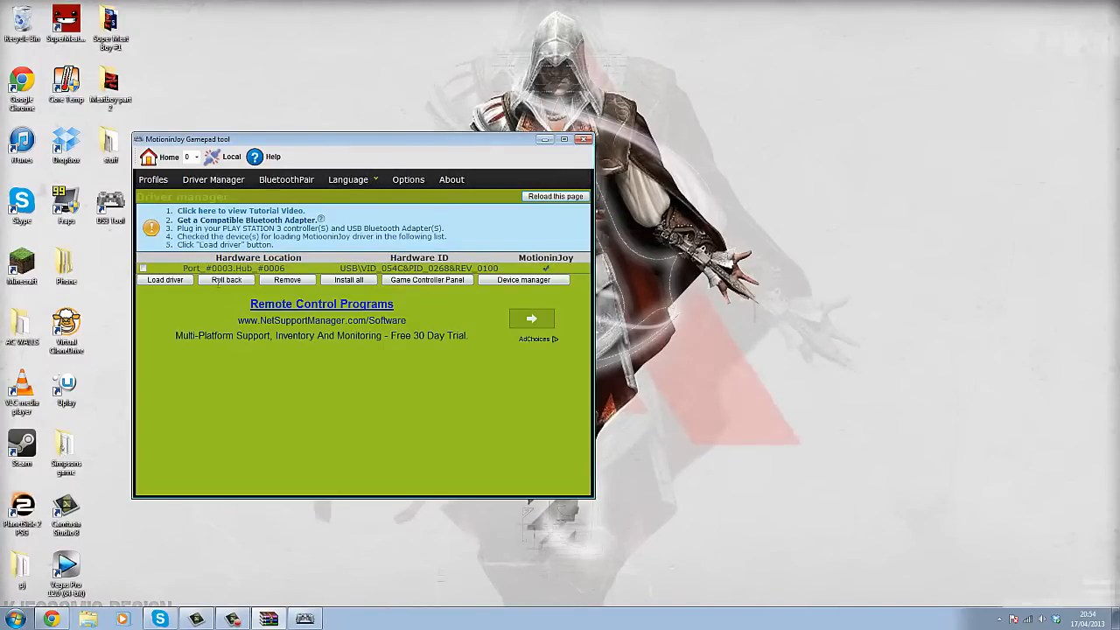
# - Check the Port_#0003.Hub_#0006 entry in Driver Manager and load the MotionJoy driver for it
pyautogui.click(350, 268)
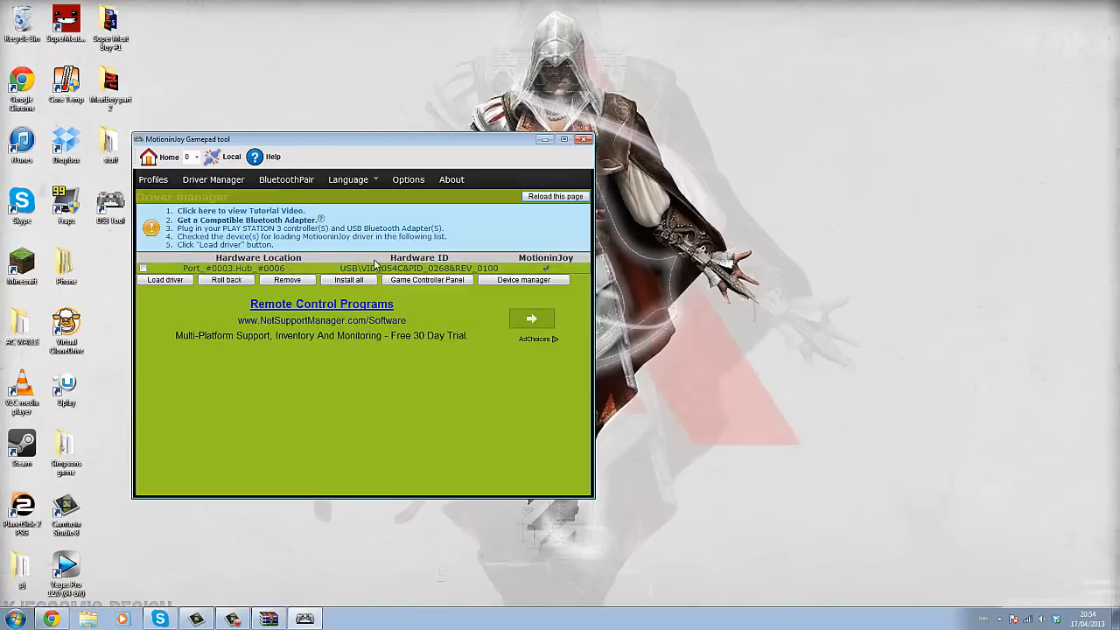
pyautogui.click(363, 268)
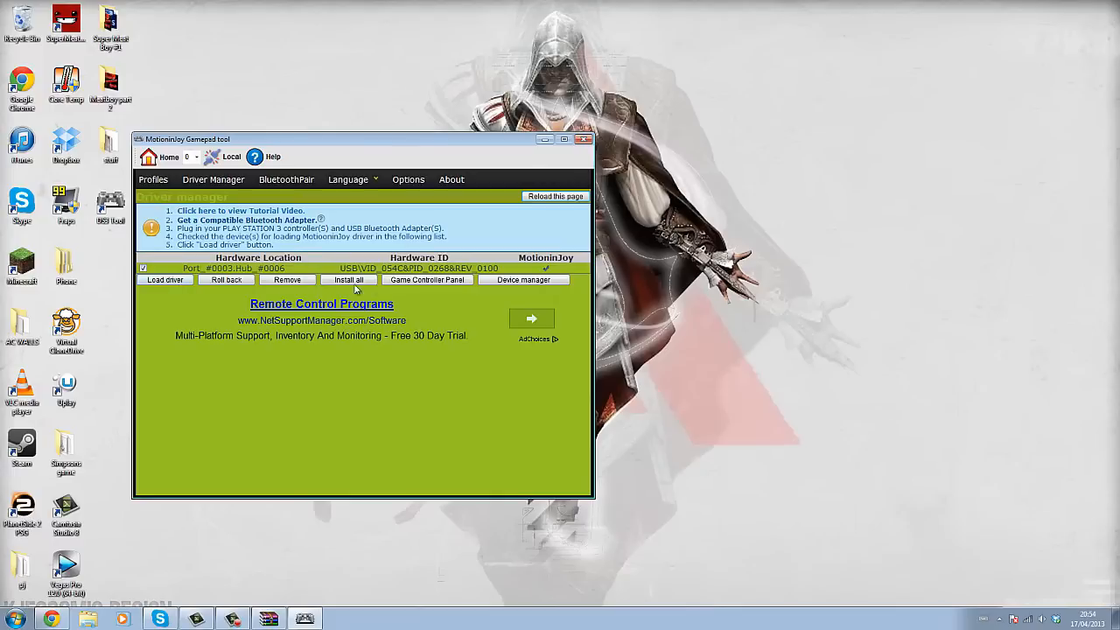
pyautogui.moveTo(348, 280)
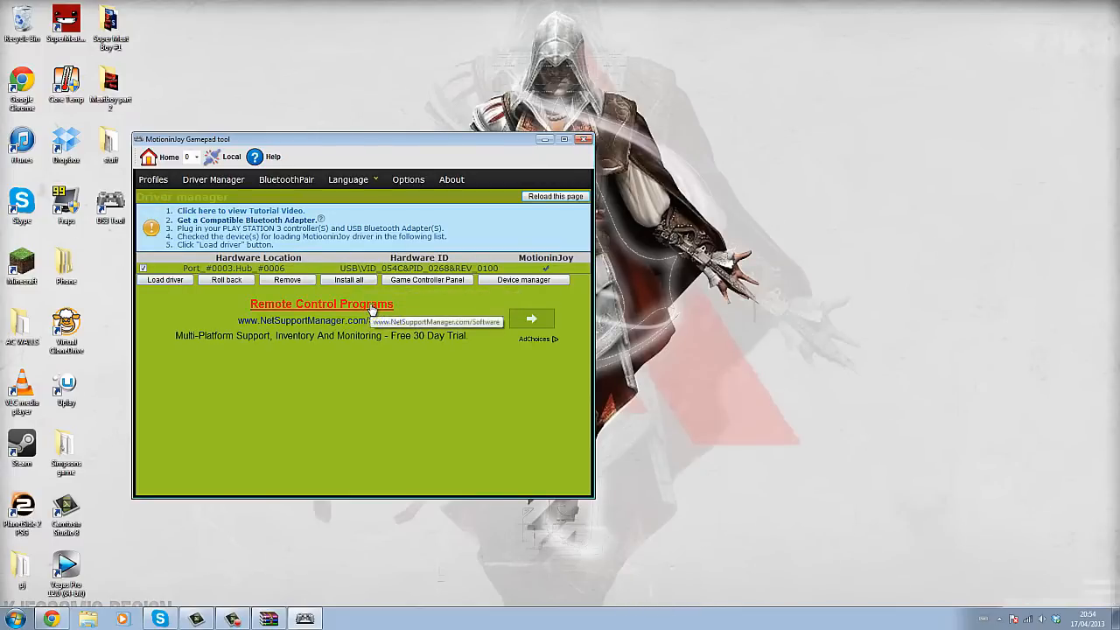
pyautogui.moveTo(348, 280)
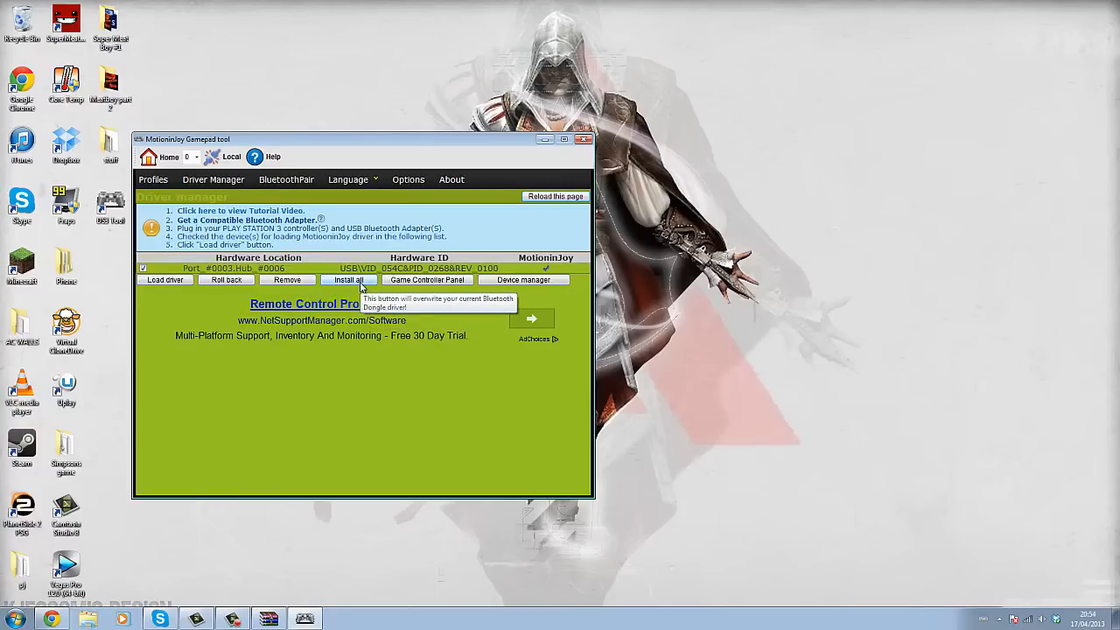
pyautogui.moveTo(434, 313)
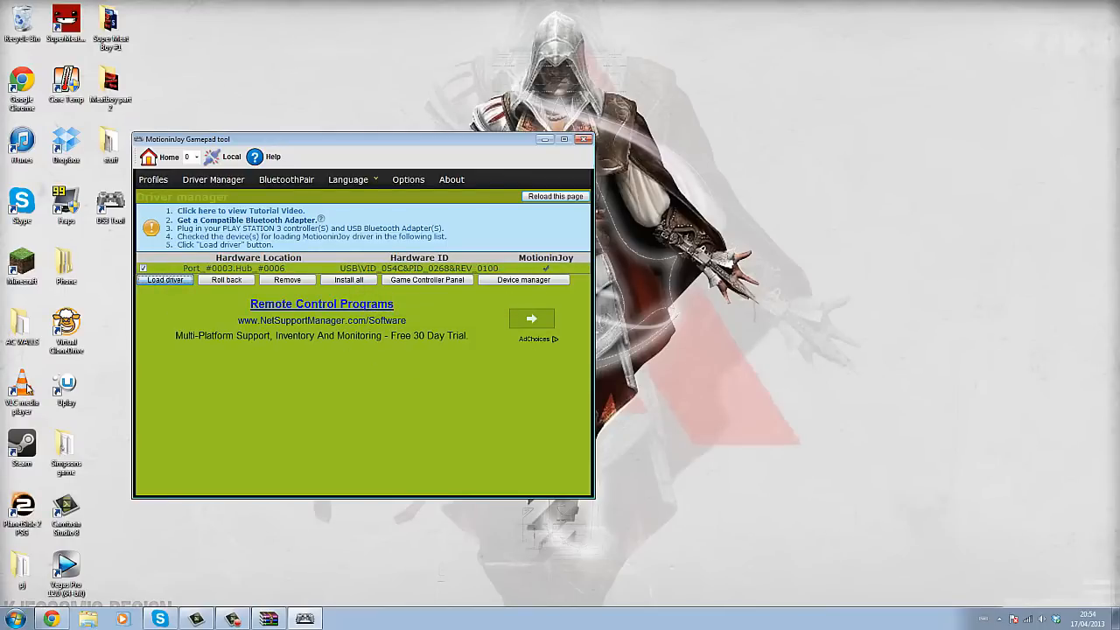
pyautogui.click(165, 280)
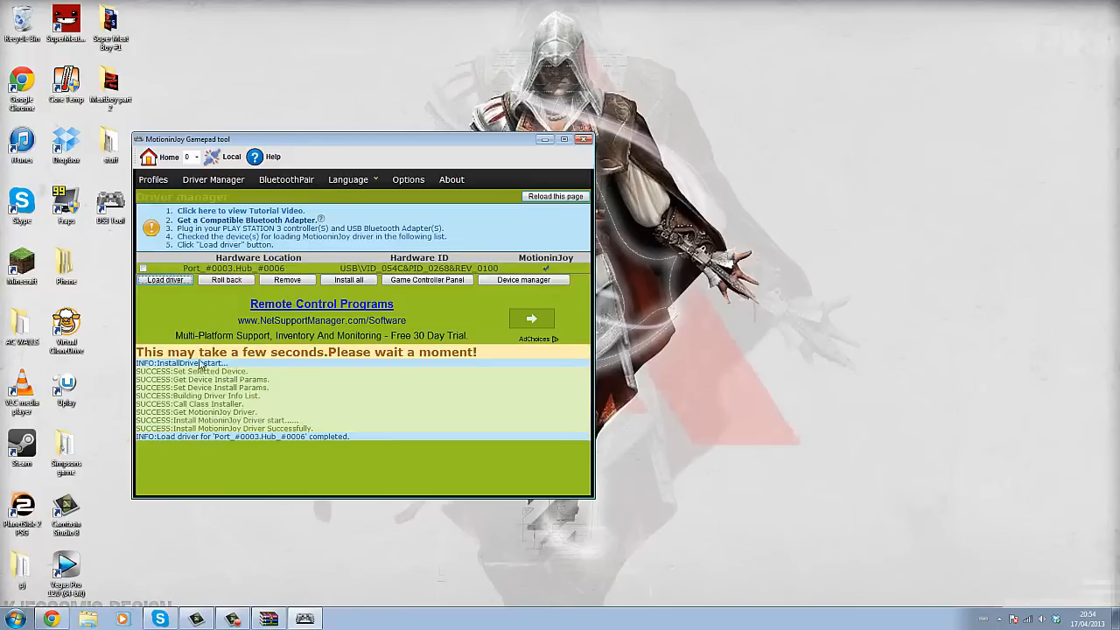
pyautogui.moveTo(136, 371); pyautogui.dragTo(262, 427)
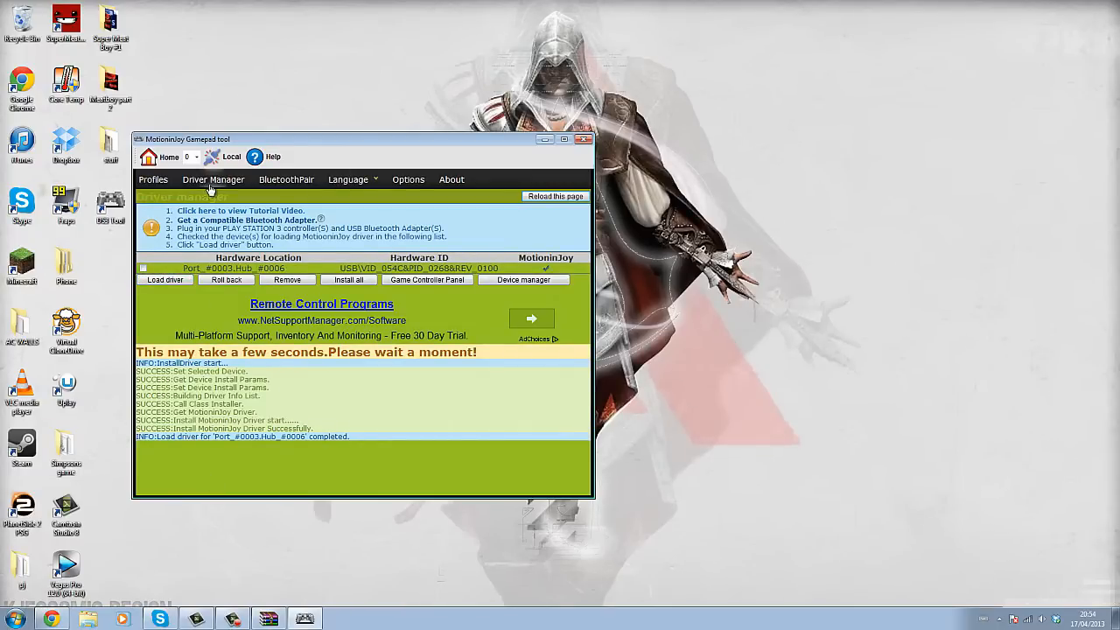
# - On the Profiles page choose Xbox 360 Controller Emulator for the DualShock 3 and enable it
pyautogui.click(154, 178)
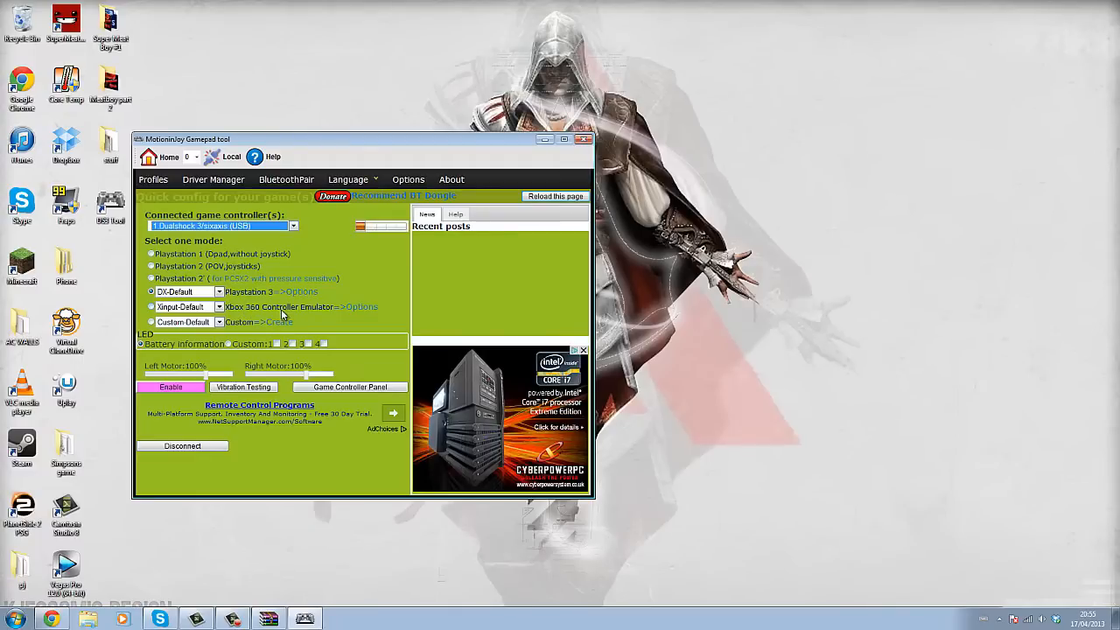
pyautogui.click(151, 306)
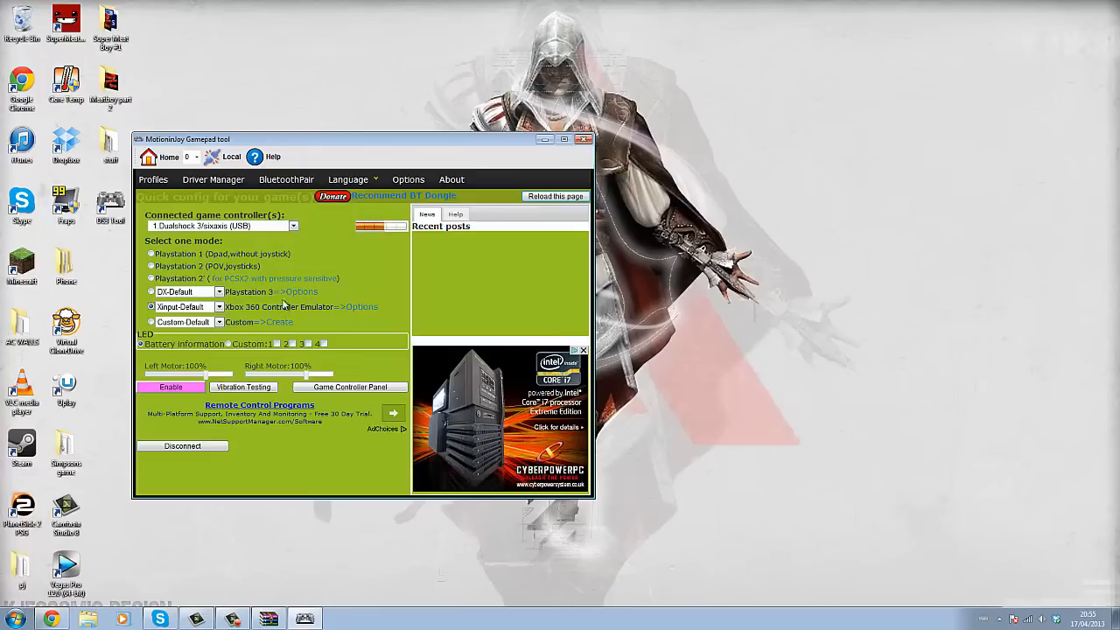
pyautogui.moveTo(437, 332)
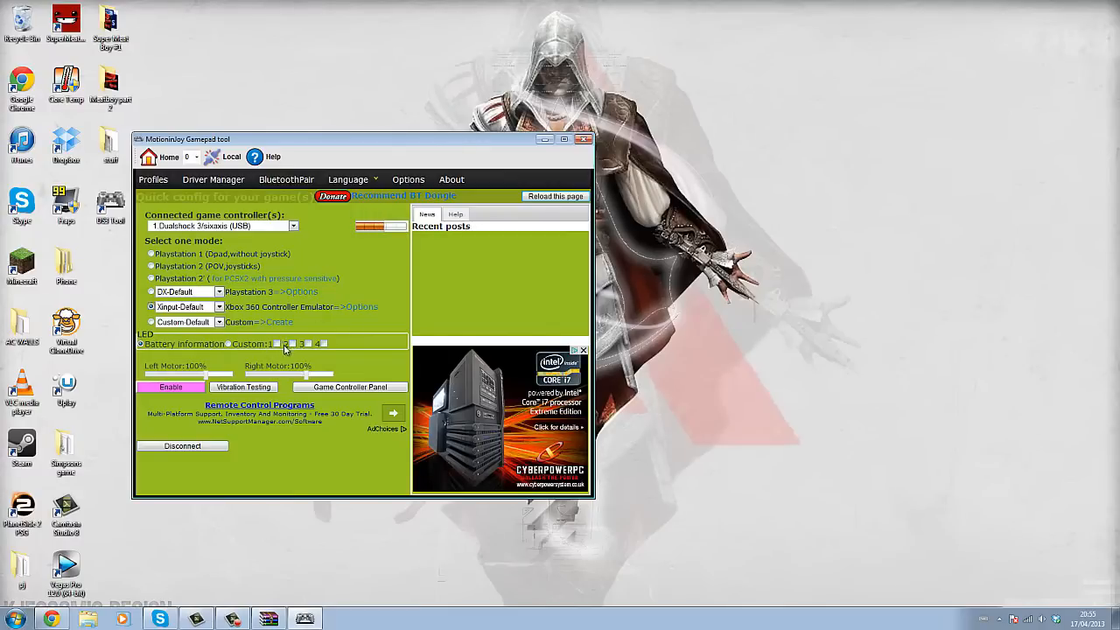
pyautogui.click(308, 343)
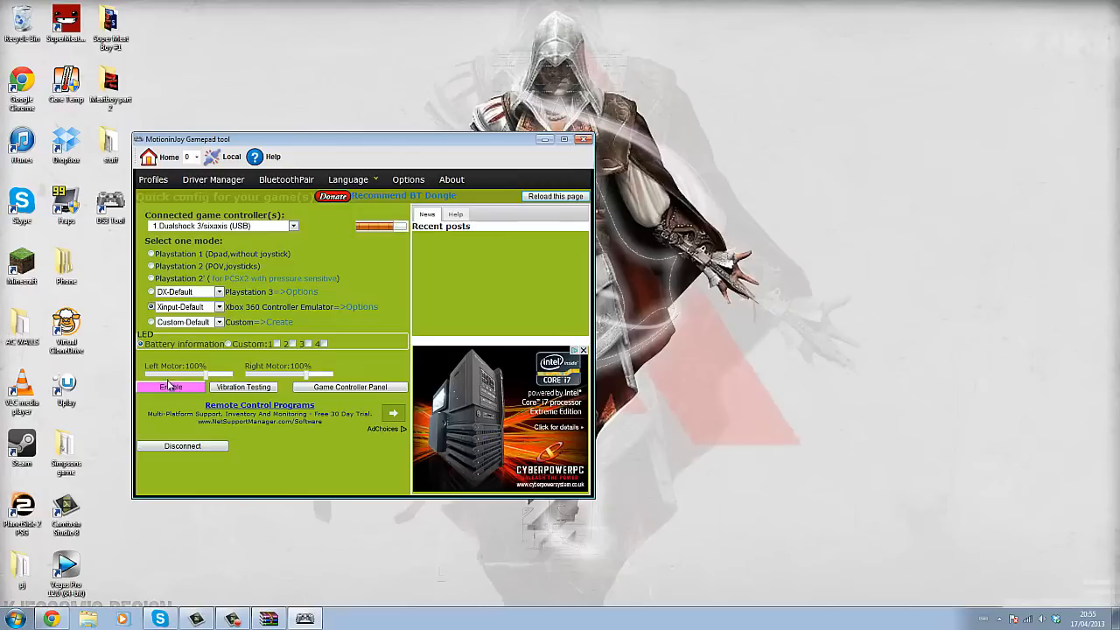
pyautogui.click(172, 387)
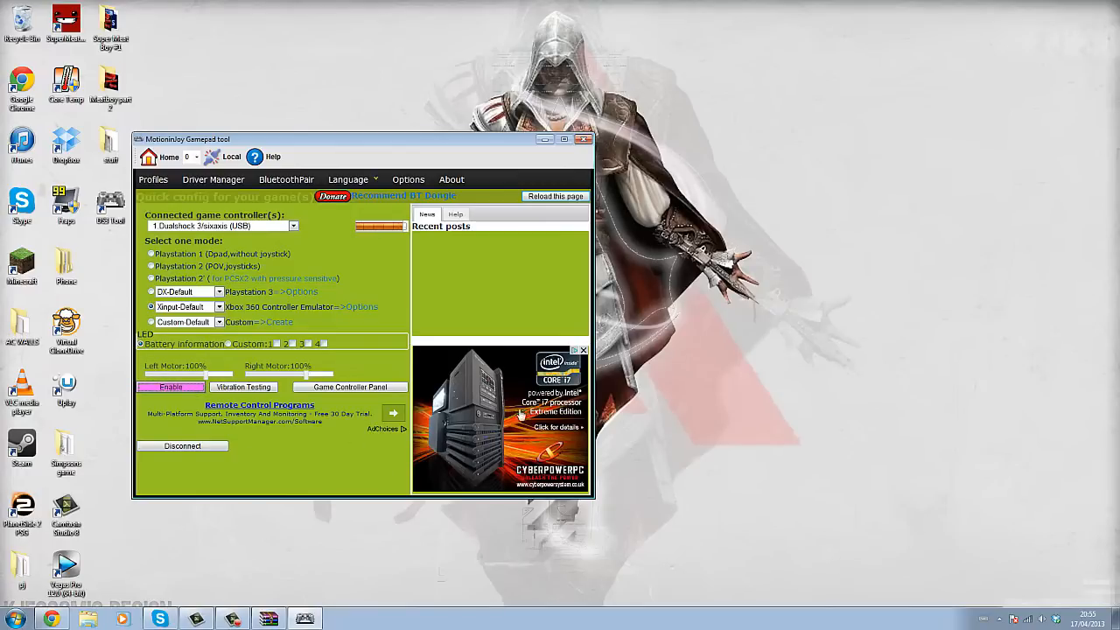
pyautogui.moveTo(358, 140); pyautogui.dragTo(458, 106)
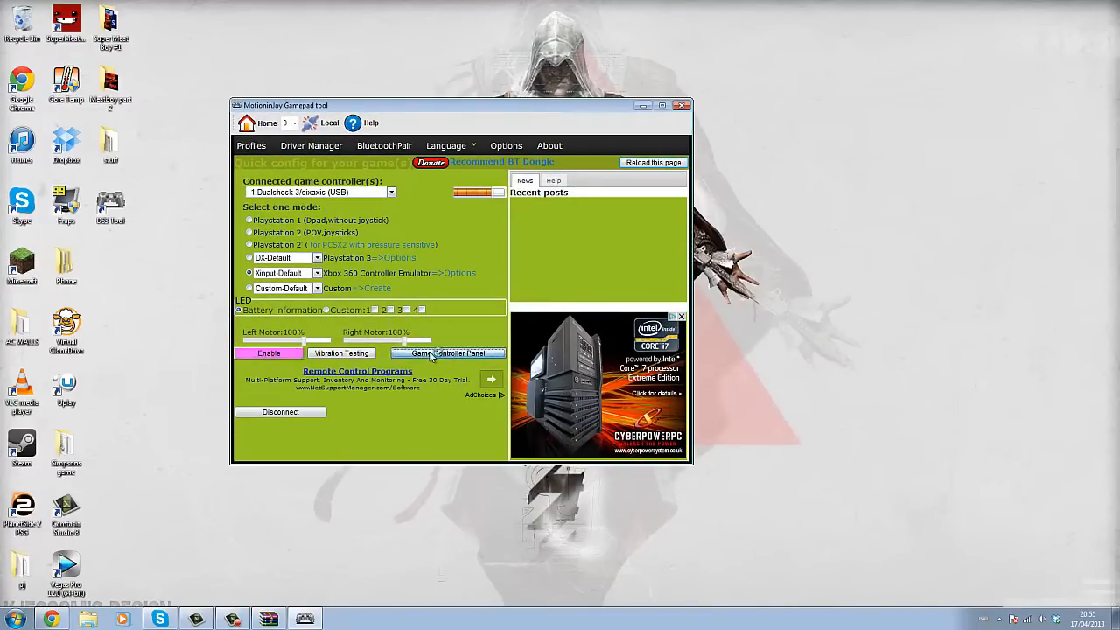
pyautogui.click(445, 353)
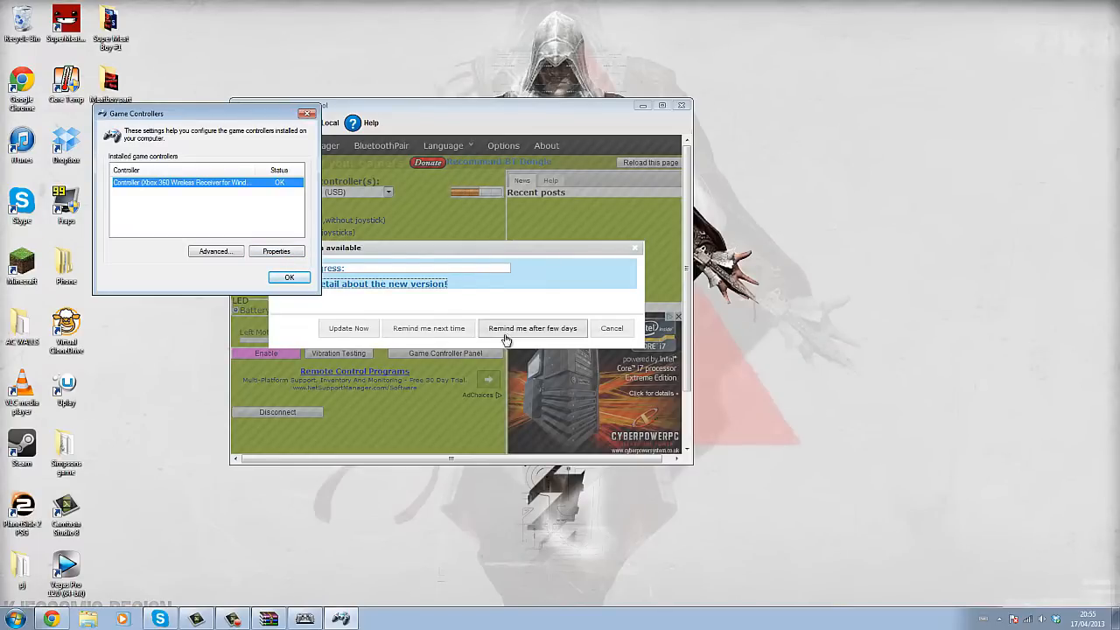
pyautogui.click(532, 328)
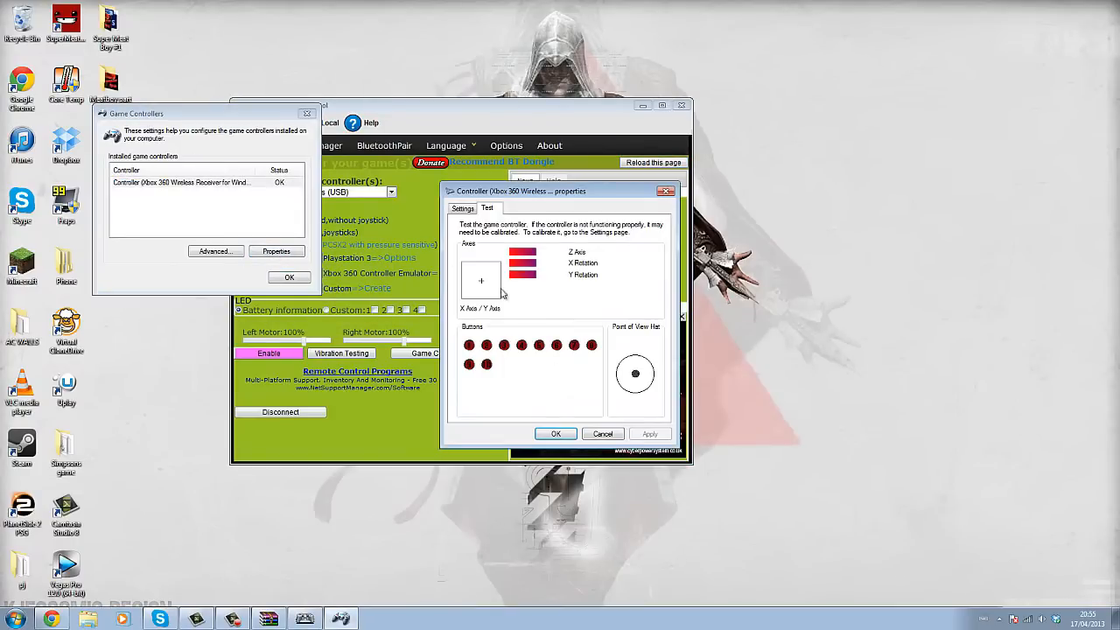
pyautogui.click(462, 208)
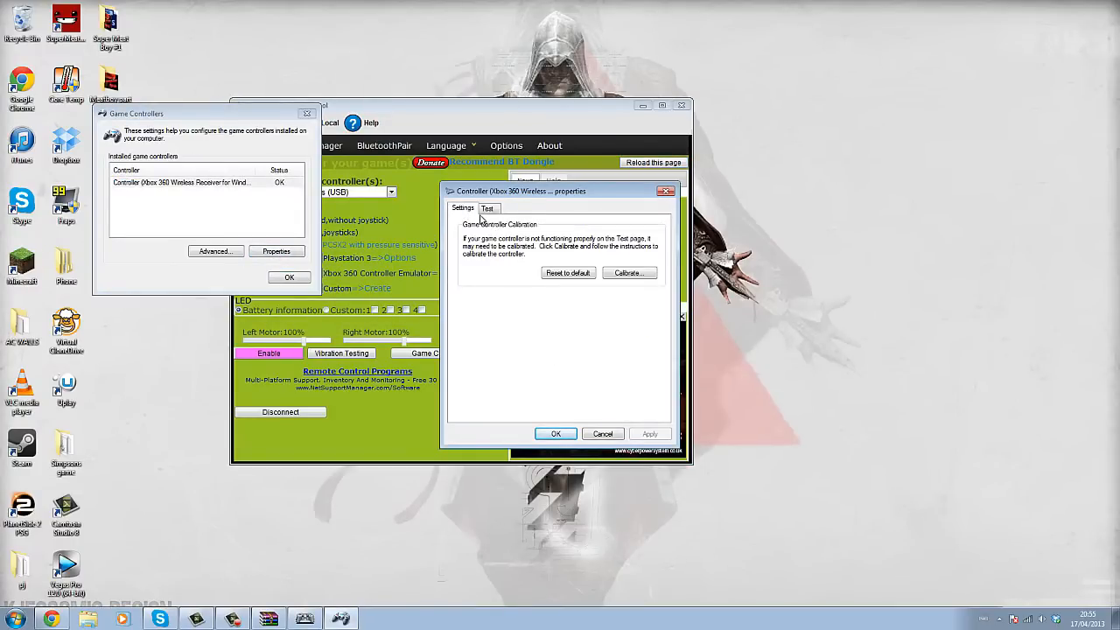
pyautogui.click(486, 208)
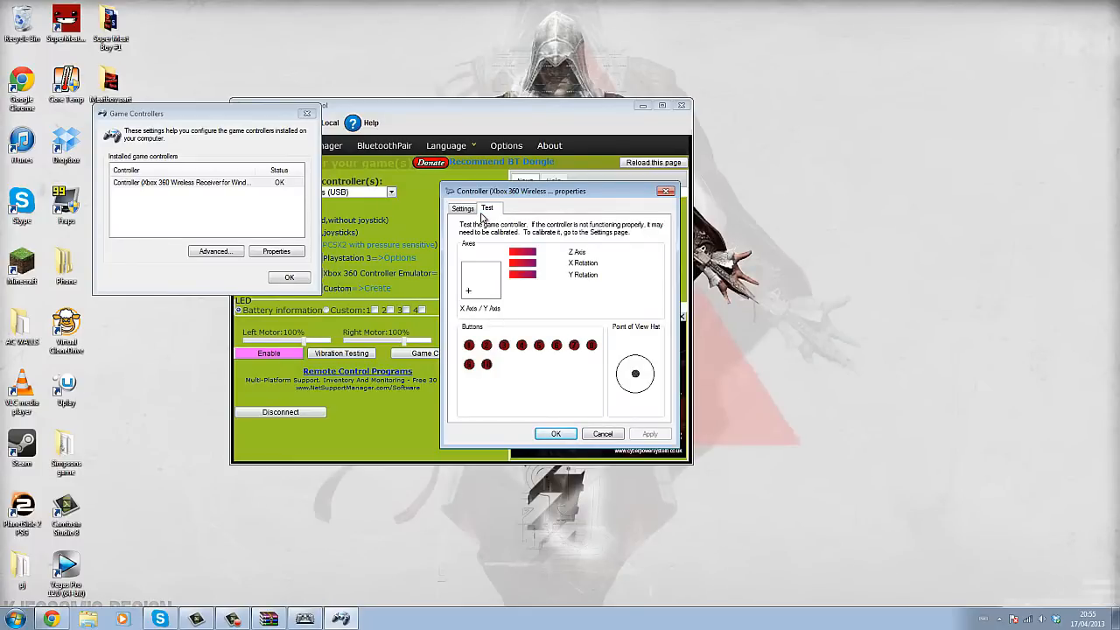
pyautogui.moveTo(539, 419)
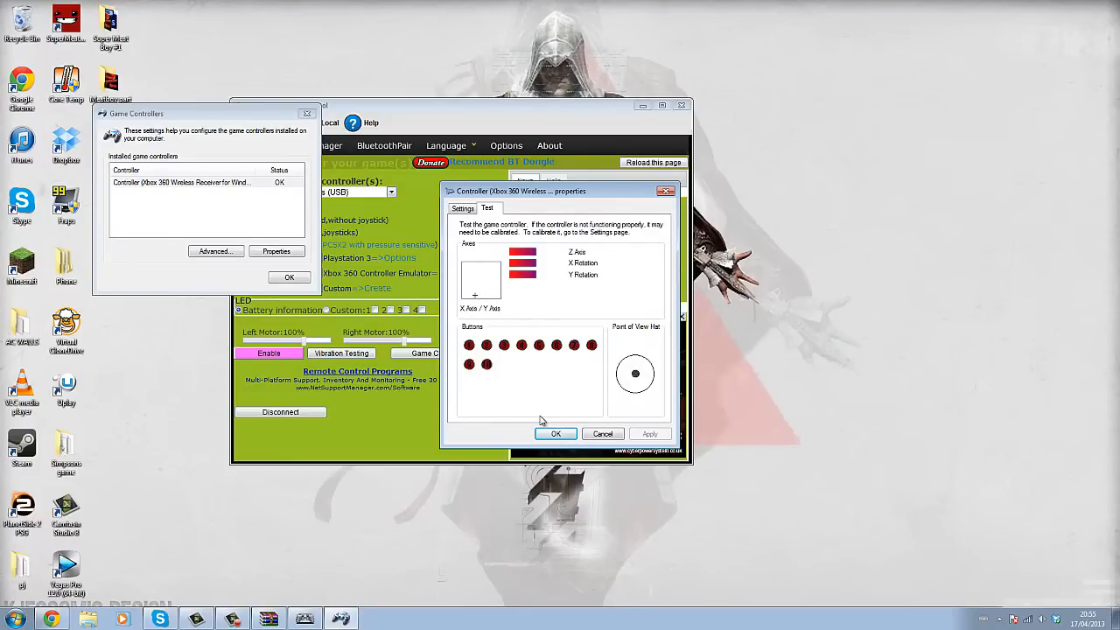
pyautogui.click(556, 434)
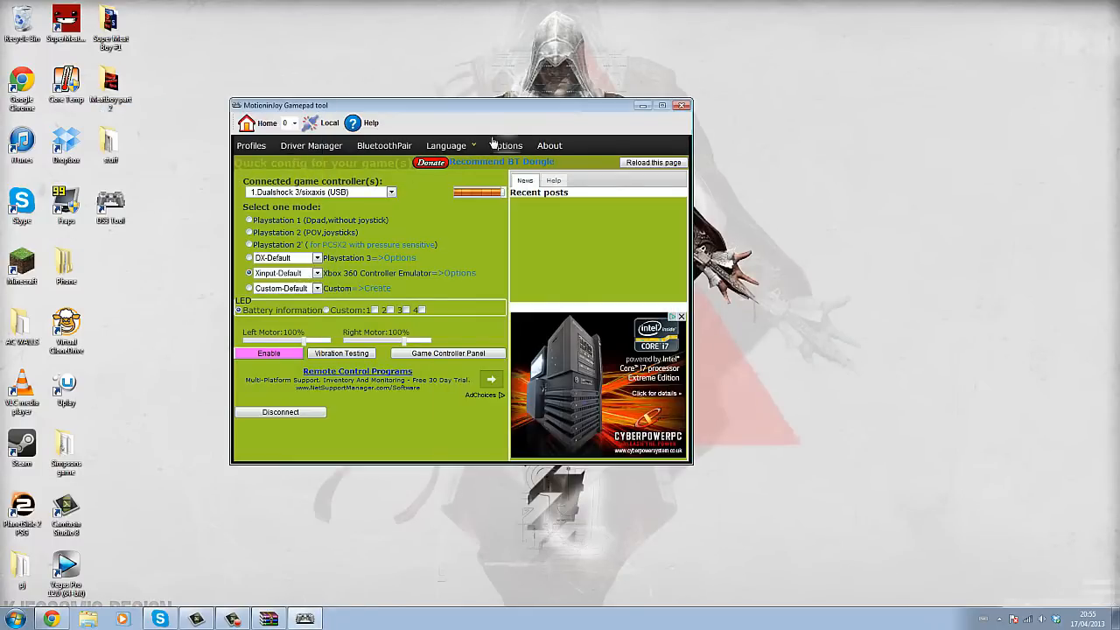